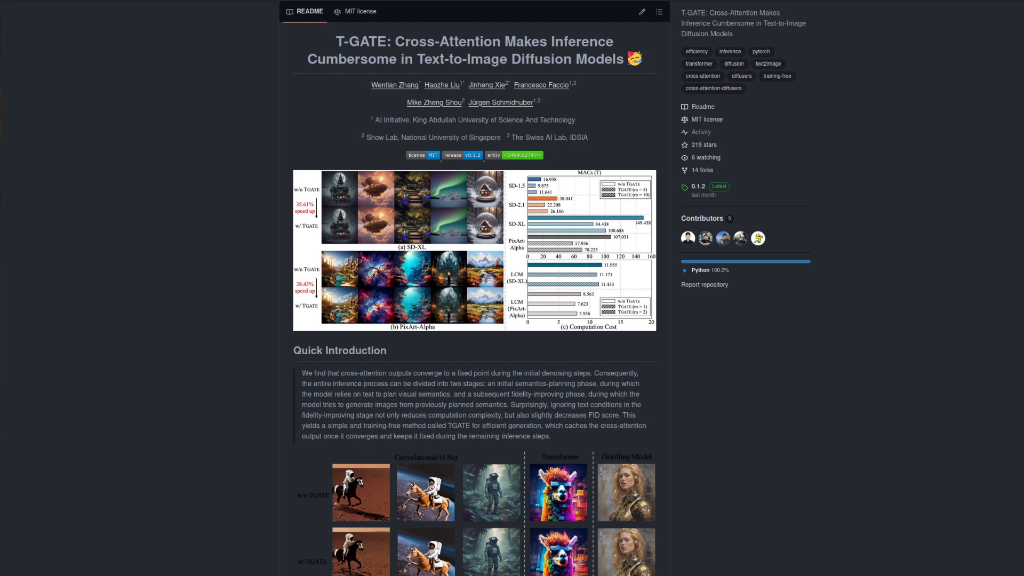
Scroll the workflow and pick a different input portrait to upload in Load Image
scroll("down", 3)
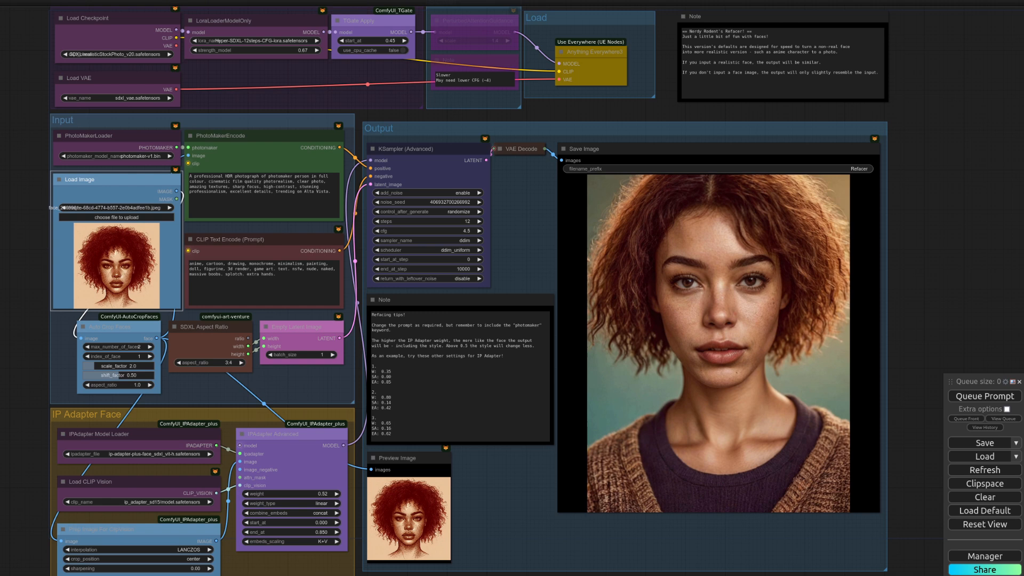
left_click(115, 207)
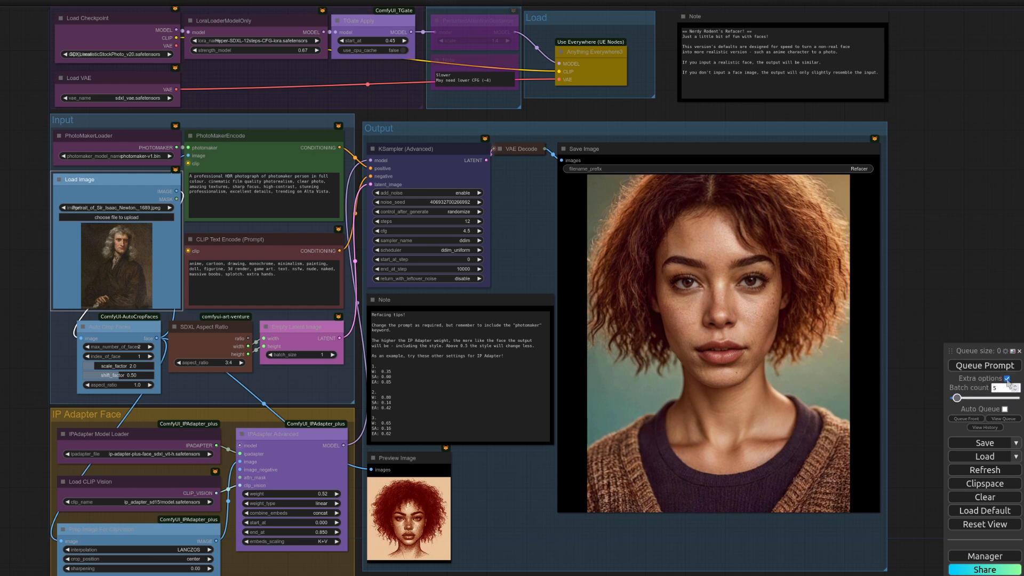
Queue the Newton portrait for five refacing runs
left_click(983, 365)
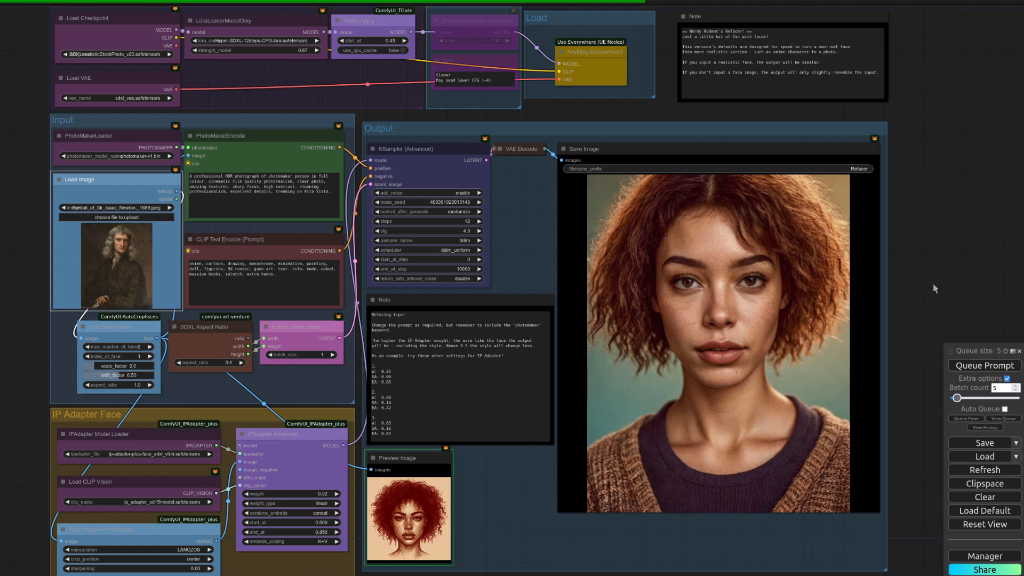
Queue further Newton generations and review the photorealistic Save Image results
left_click(985, 365)
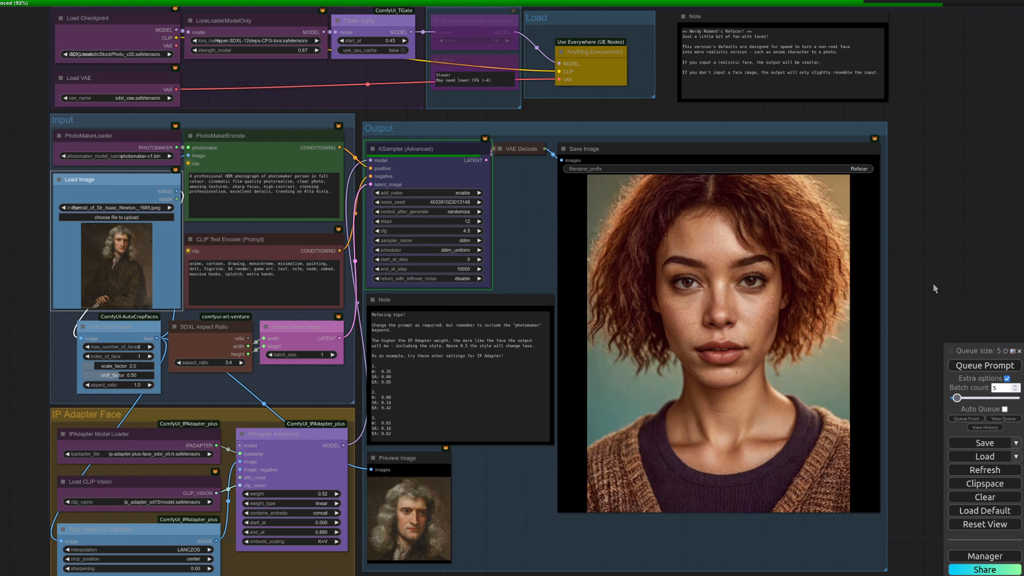
left_click(984, 365)
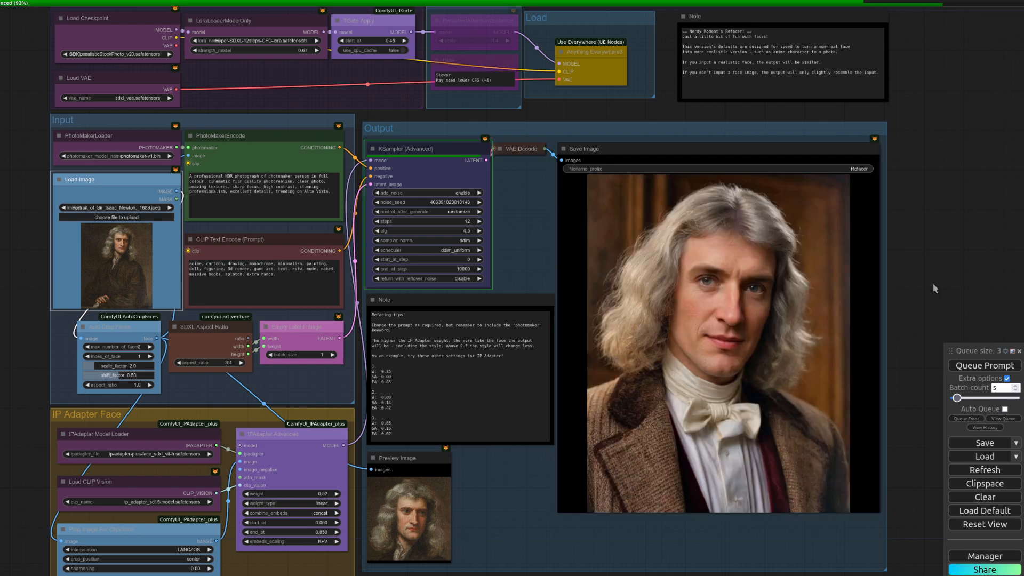
left_click(983, 365)
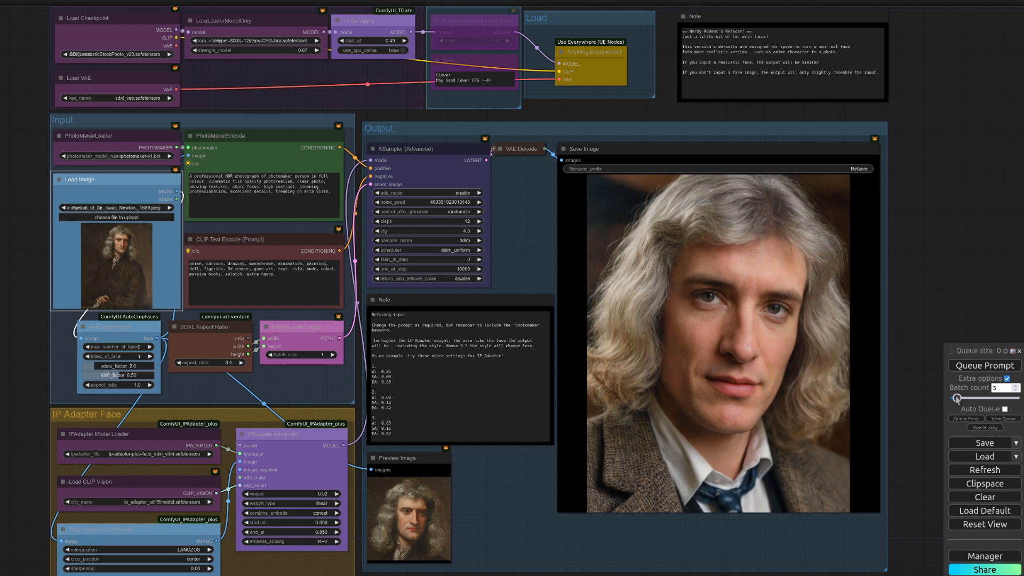
left_click(983, 365)
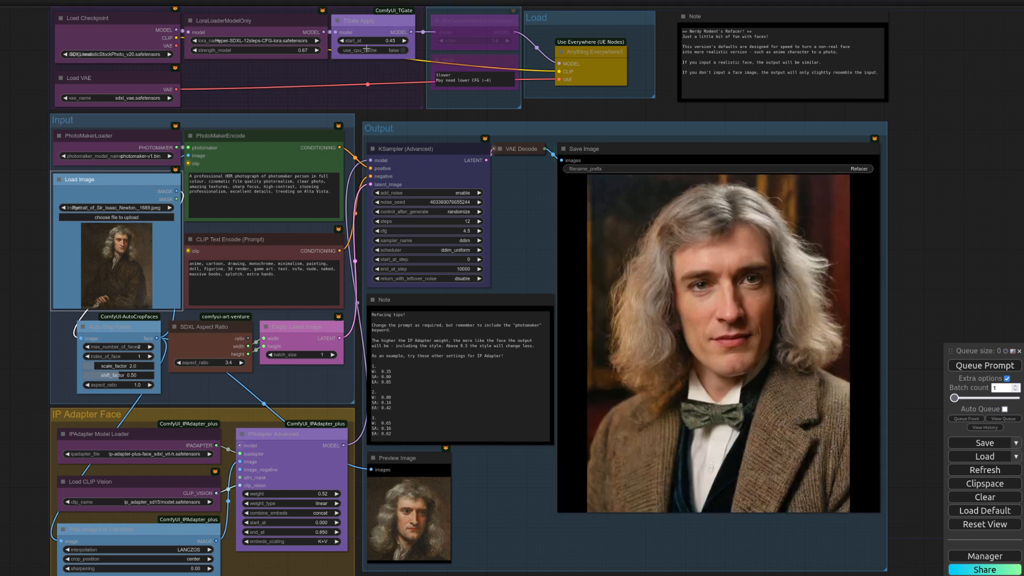
left_click(984, 365)
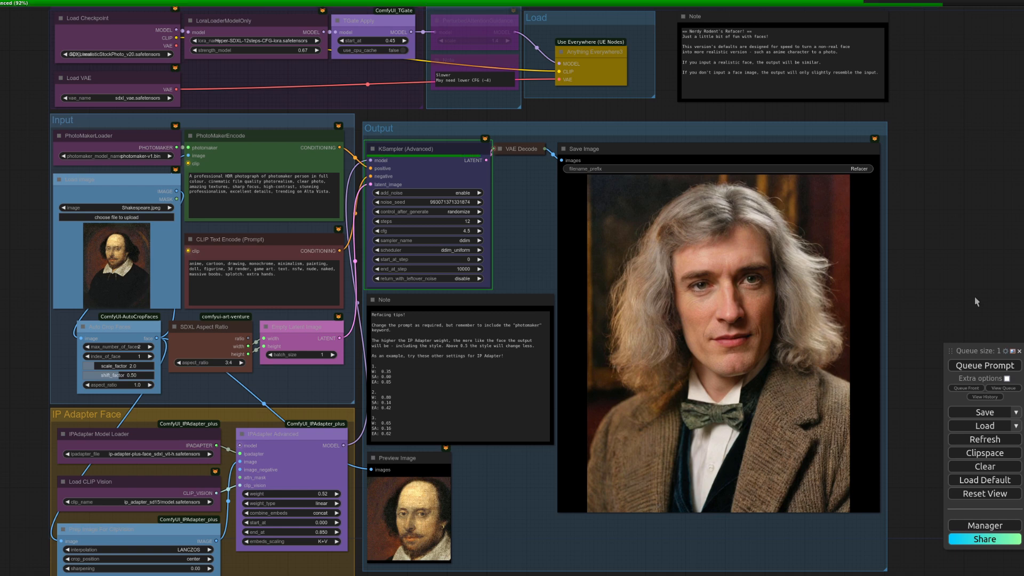
Queue Shakespeare.jpeg three times to generate photorealistic bearded-man portraits
left_click(983, 365)
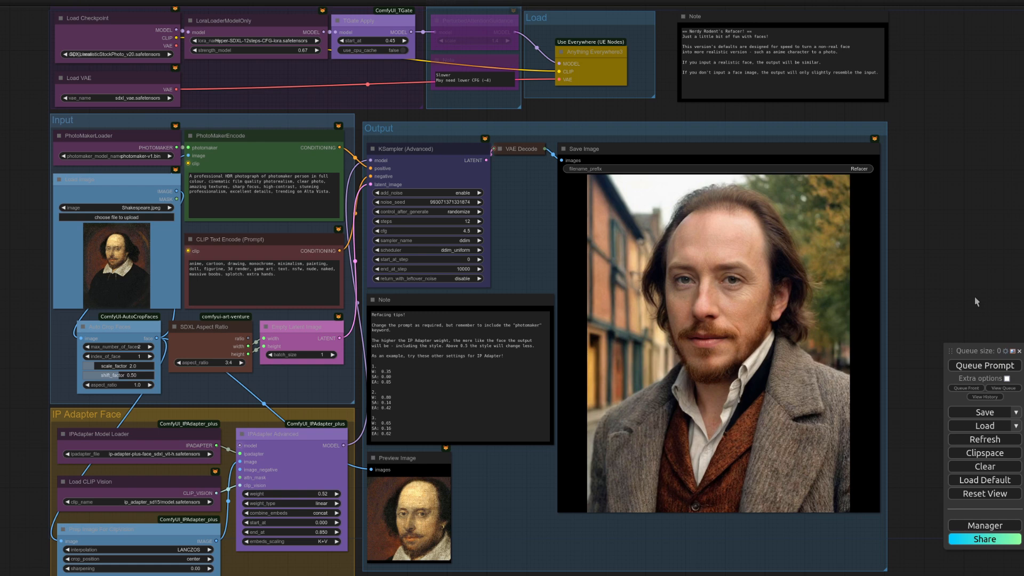
left_click(983, 365)
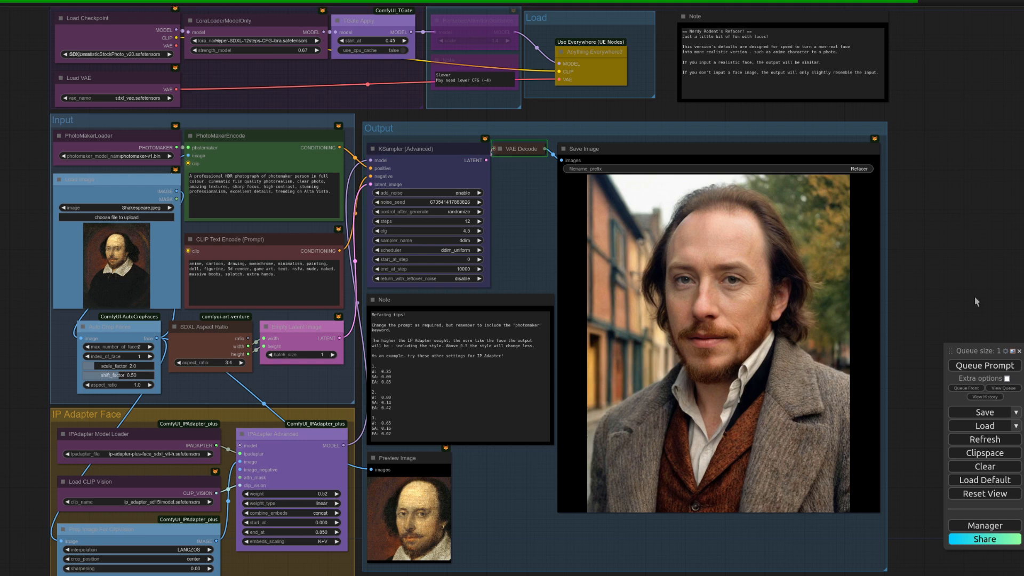
left_click(984, 365)
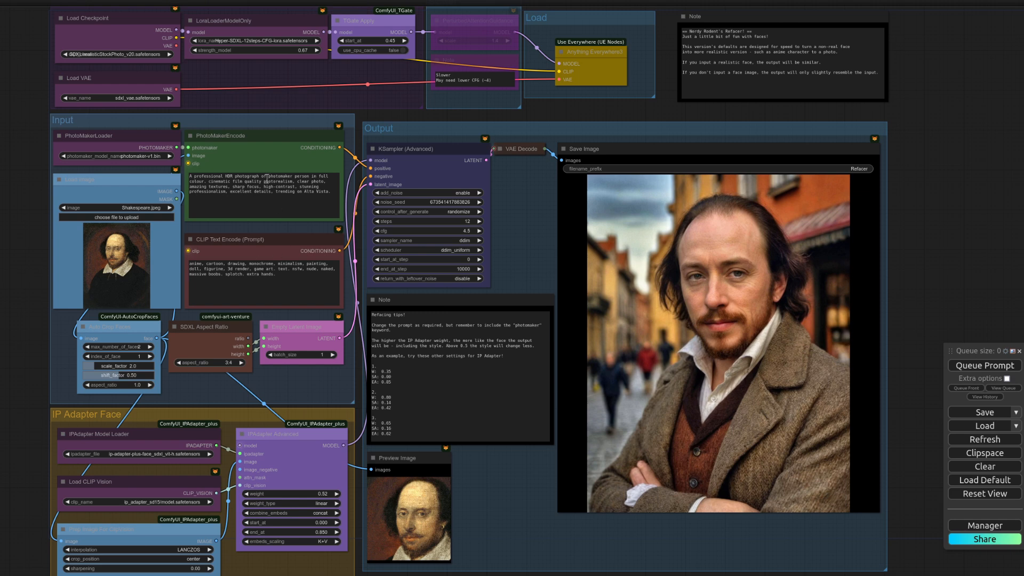
mouse_move(949, 275)
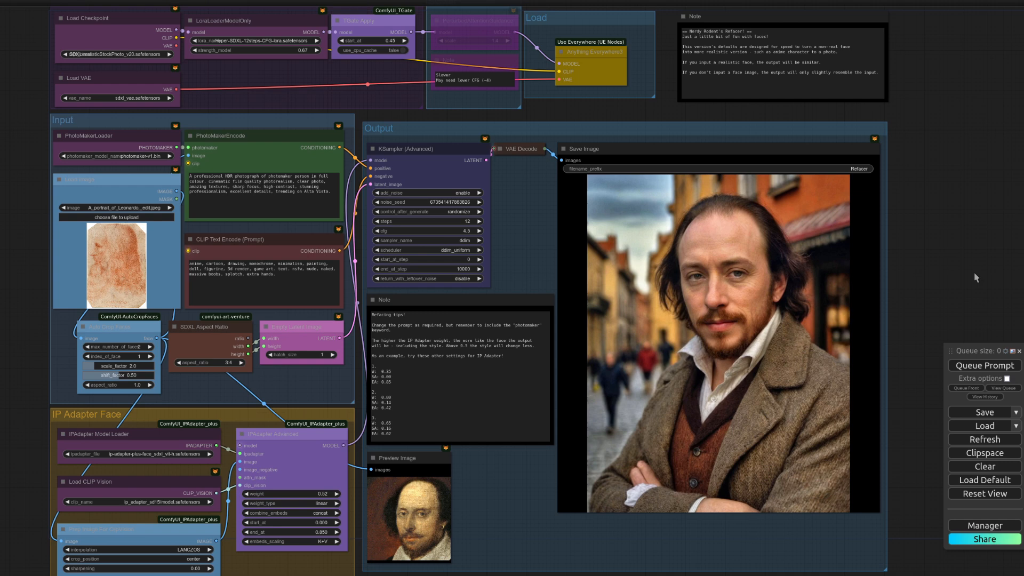
Queue the red chalk sketch repeatedly, producing a realistic long-haired bearded man
left_click(985, 365)
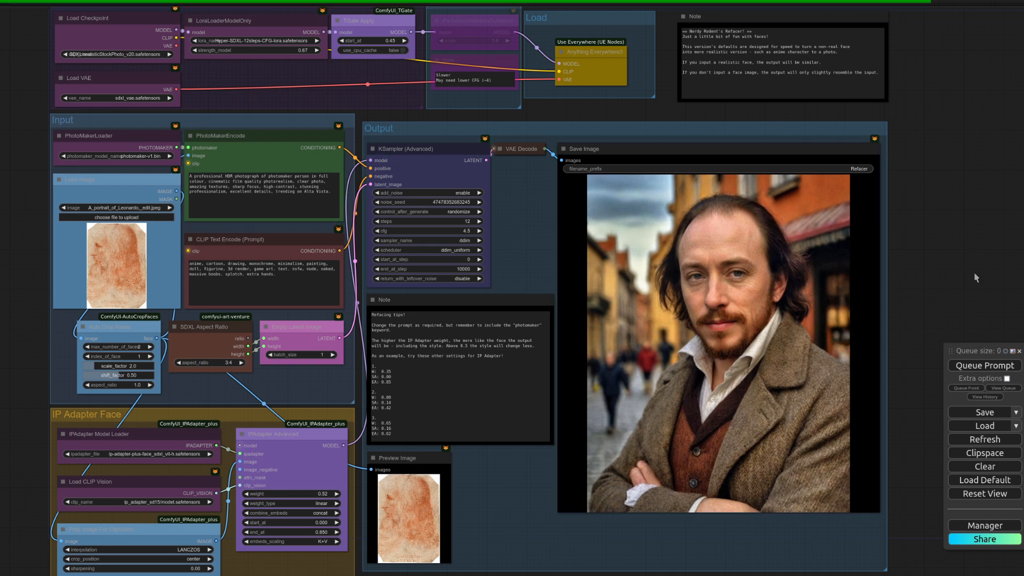
left_click(984, 365)
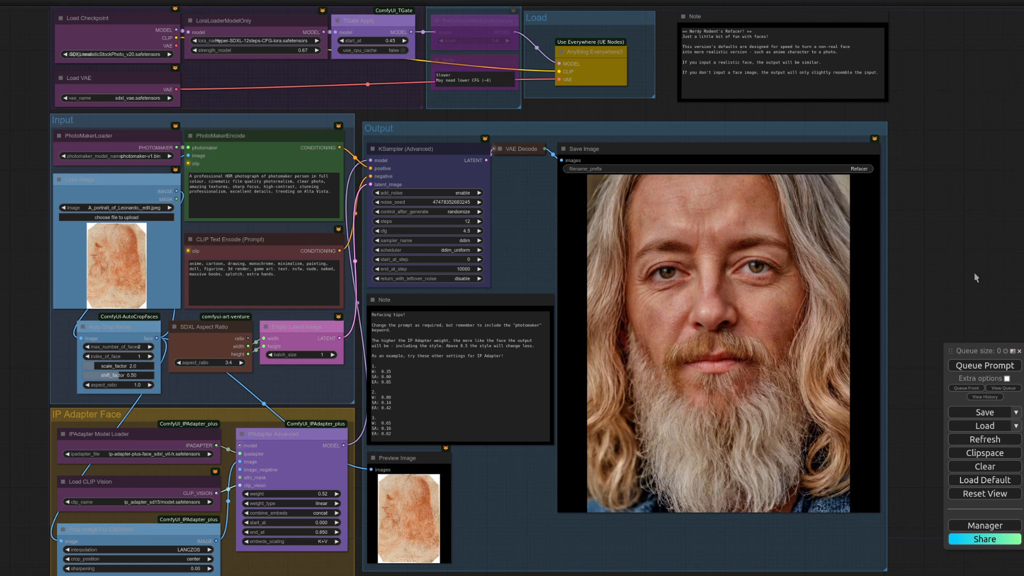
left_click(984, 365)
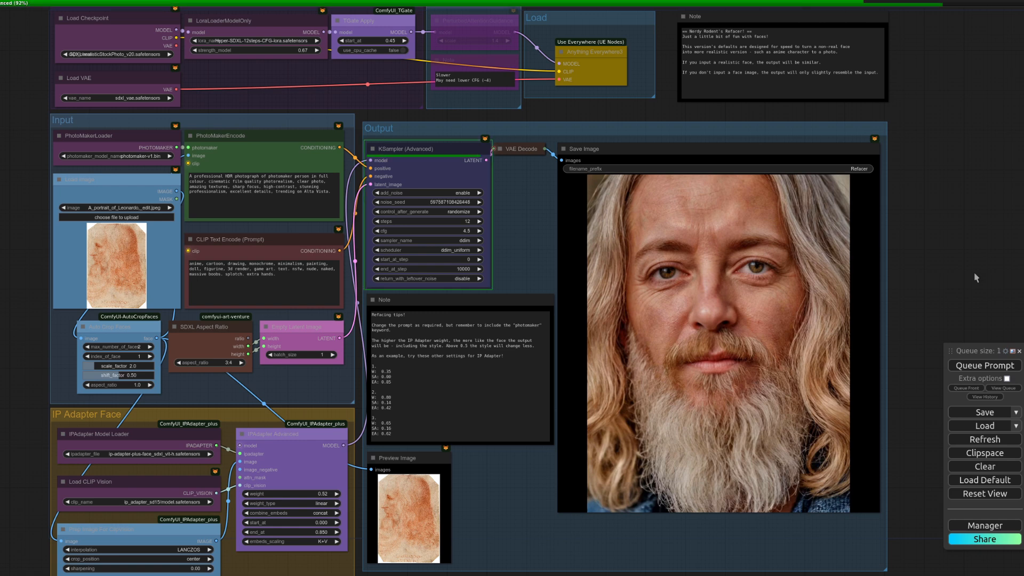
left_click(985, 365)
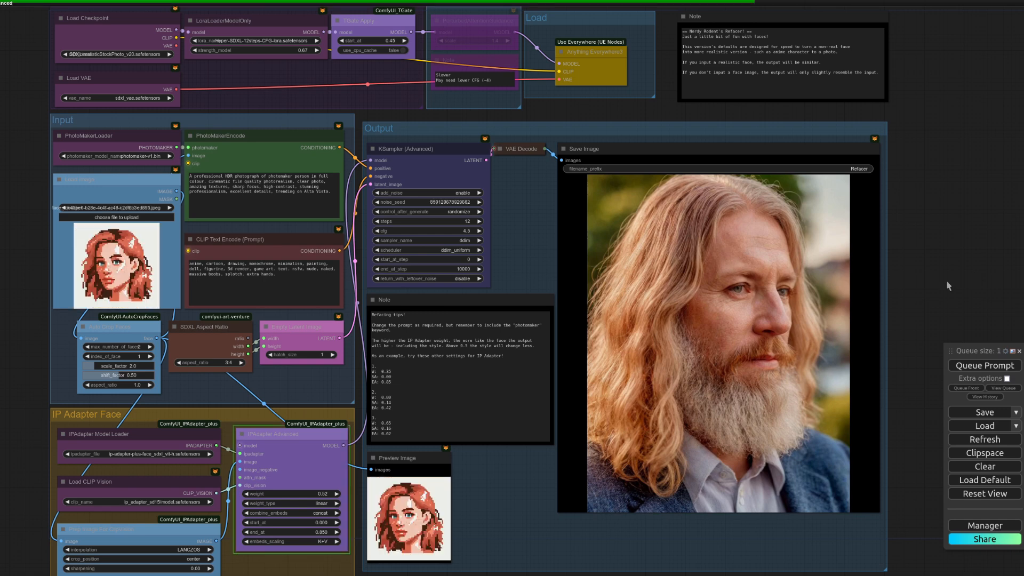
Queue the pixel-art woman three times for a photorealistic red-haired portrait
left_click(984, 365)
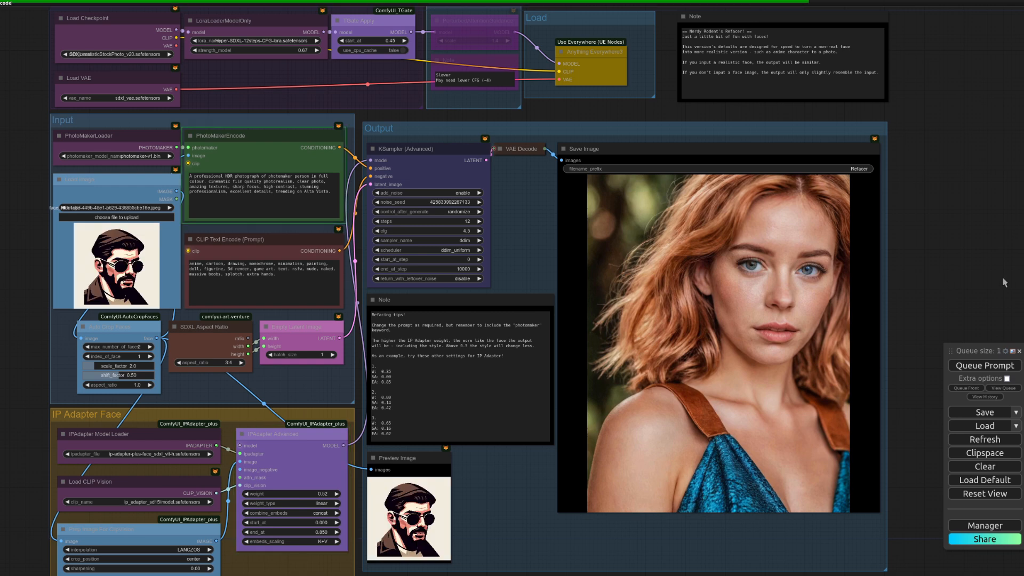
left_click(984, 365)
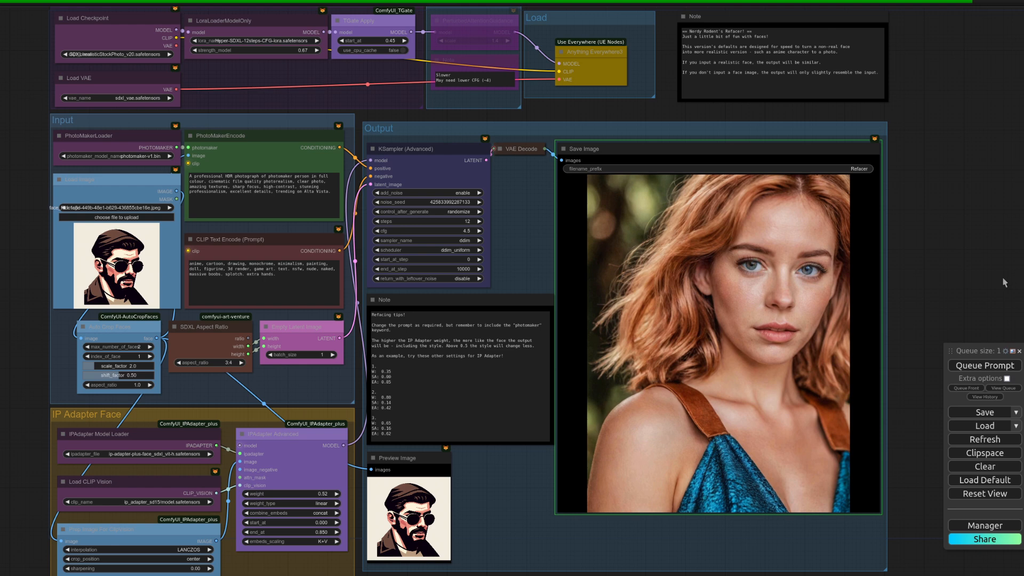
left_click(984, 365)
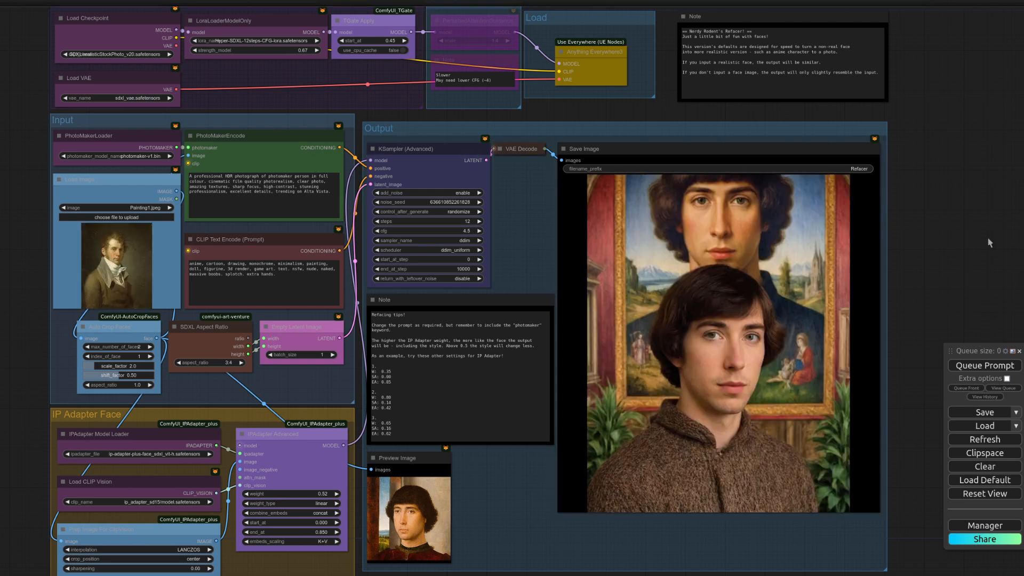
Queue Painting1.jpeg twice until a clean single-face cravat portrait appears
left_click(984, 365)
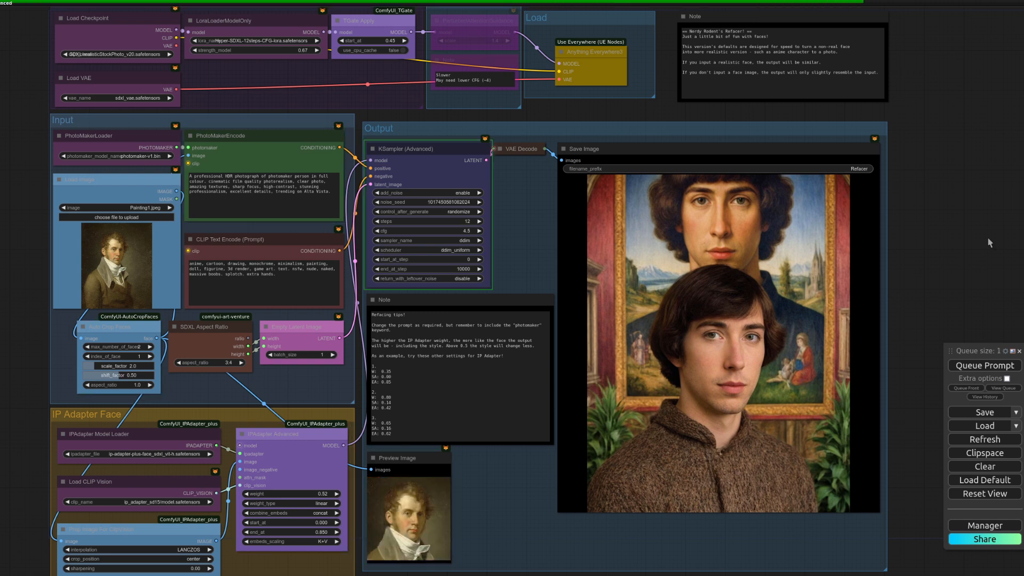
left_click(984, 365)
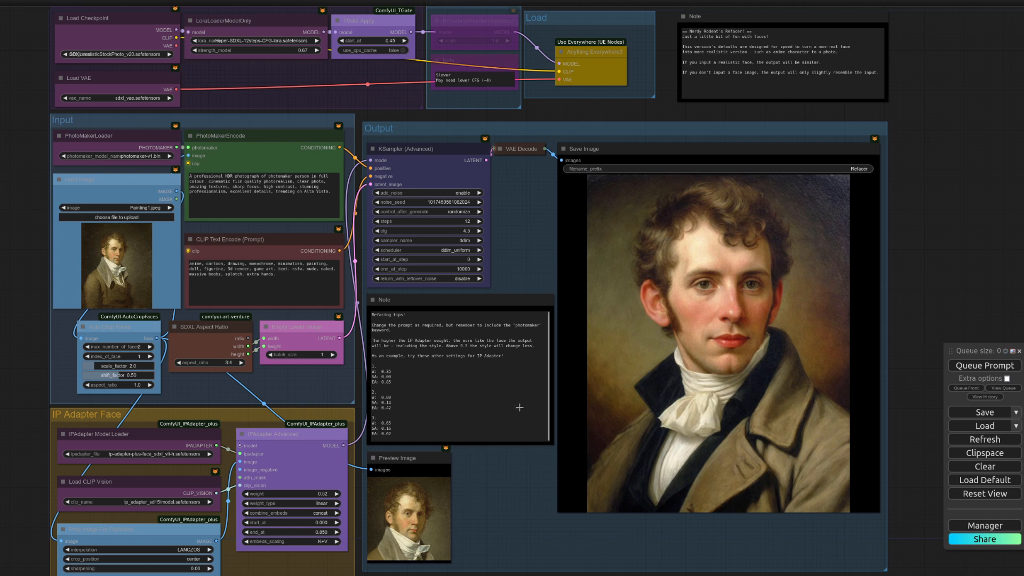
mouse_move(421, 518)
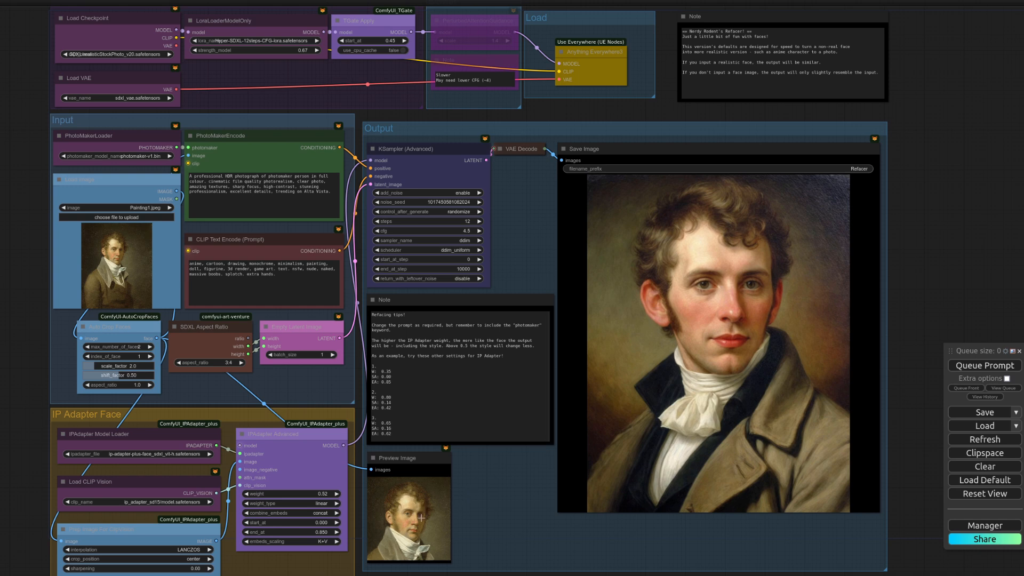
mouse_move(730, 209)
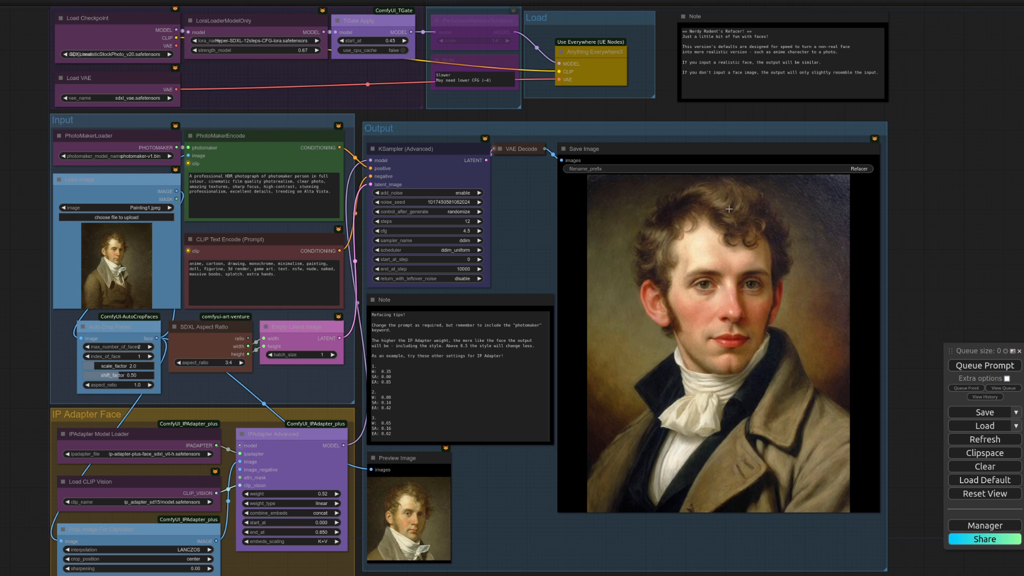
mouse_move(586, 358)
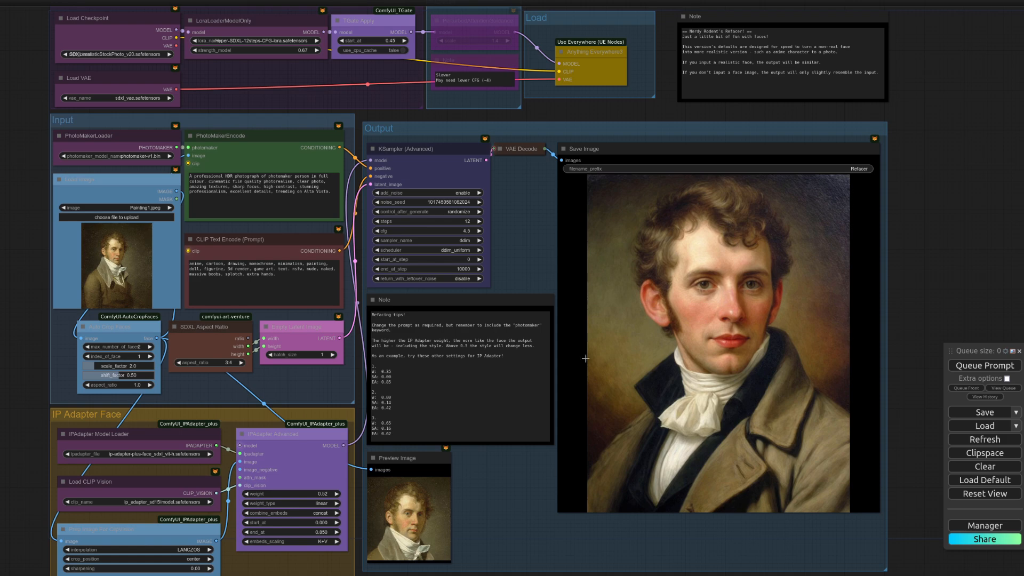
Set the IPAdapter Advanced weight to 0.35 and queue two regenerations
scroll("up", 3)
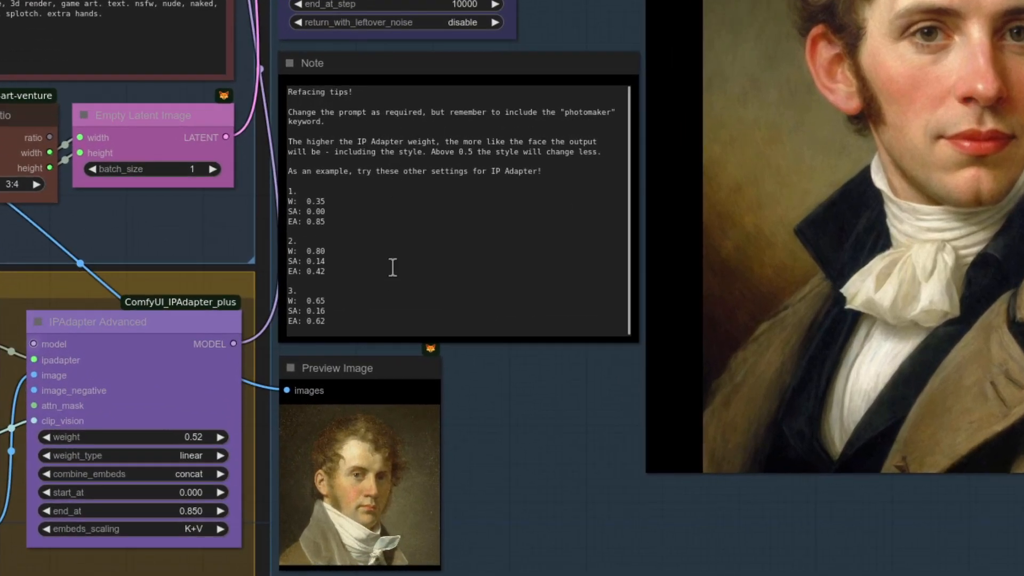
mouse_move(142, 444)
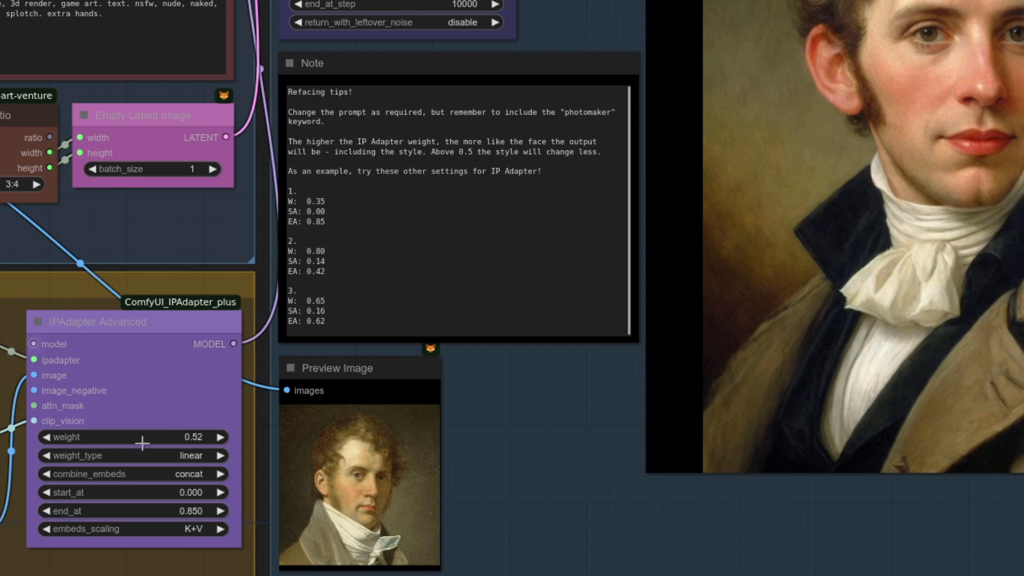
double_click(131, 436)
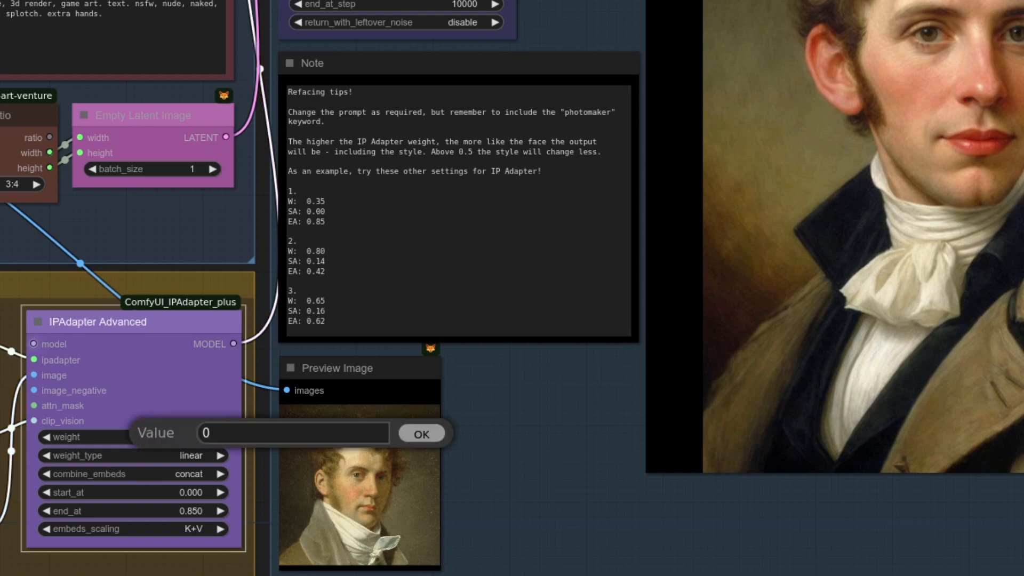
left_click(421, 434)
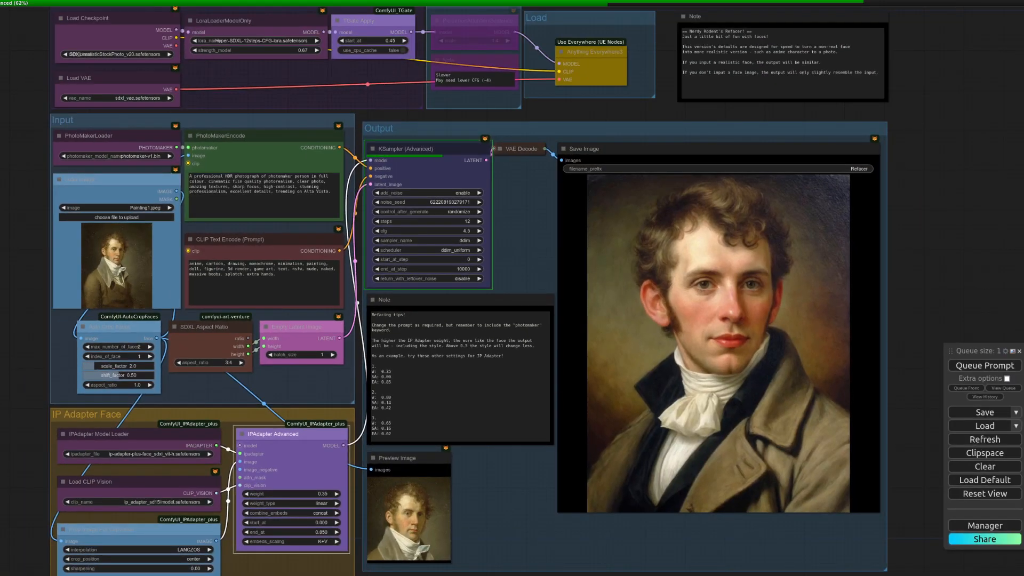
left_click(984, 365)
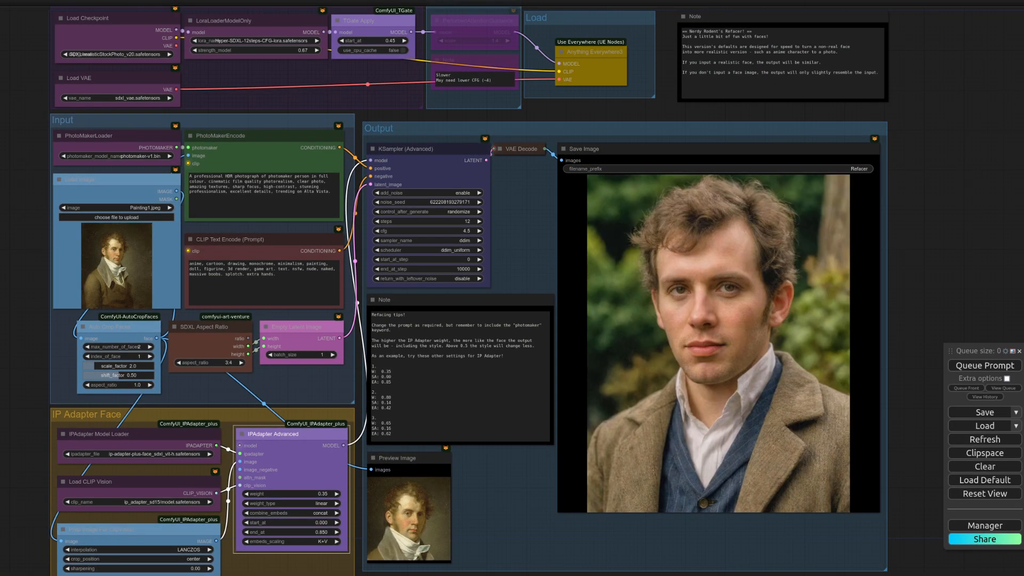
left_click(983, 365)
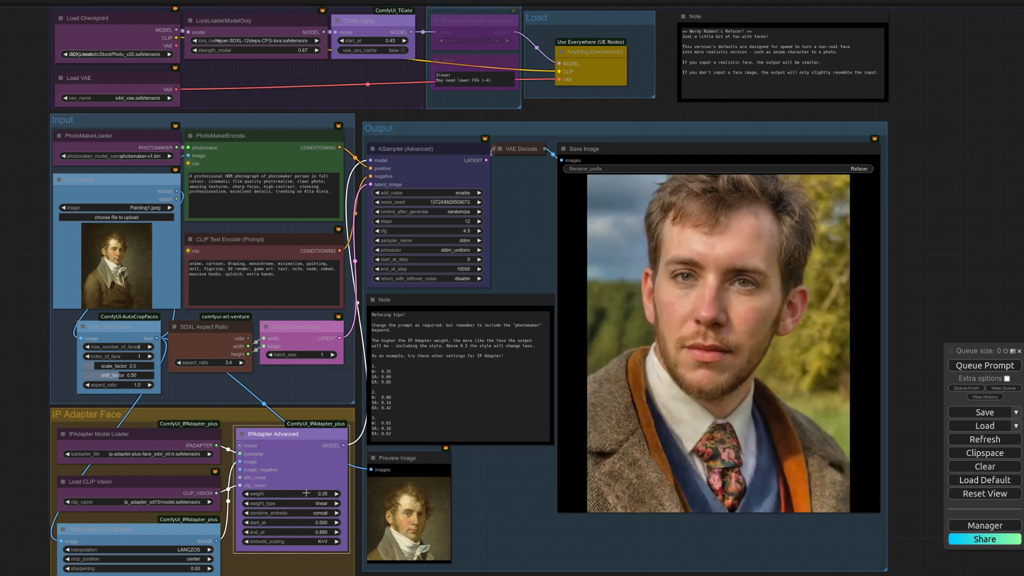
Raise the IPAdapter Advanced weight to 0.75
double_click(291, 493)
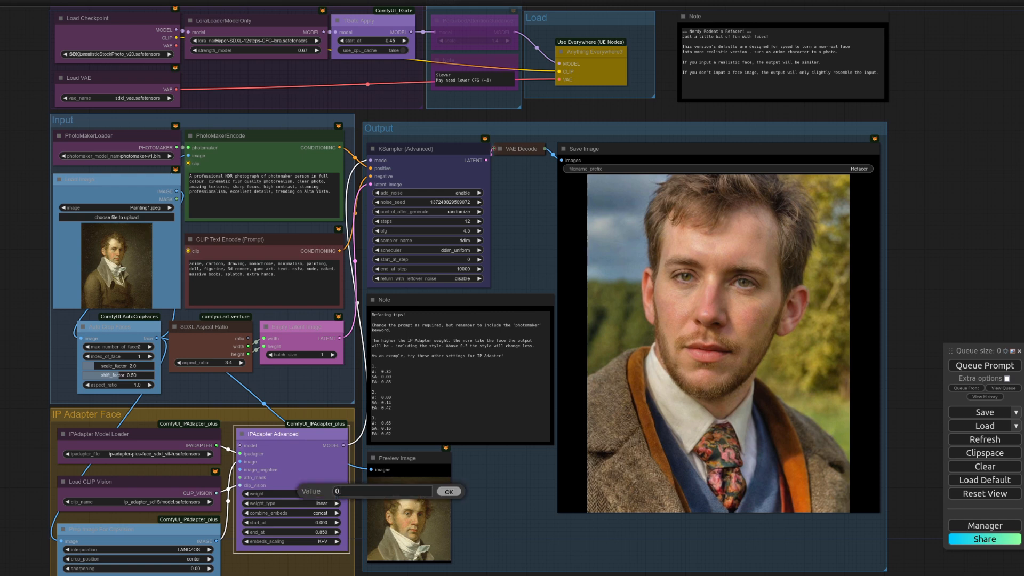
left_click(448, 492)
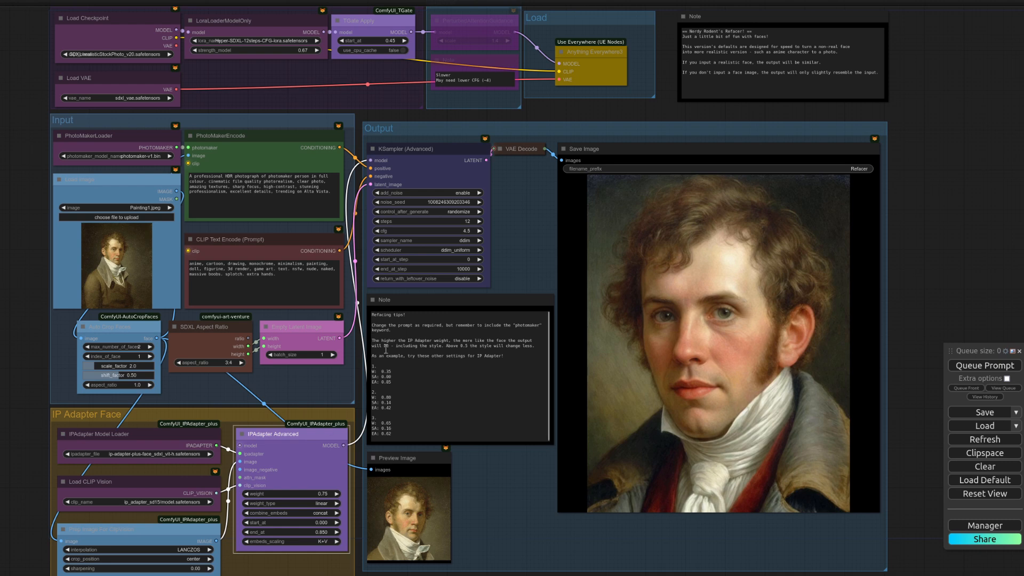
mouse_move(522, 517)
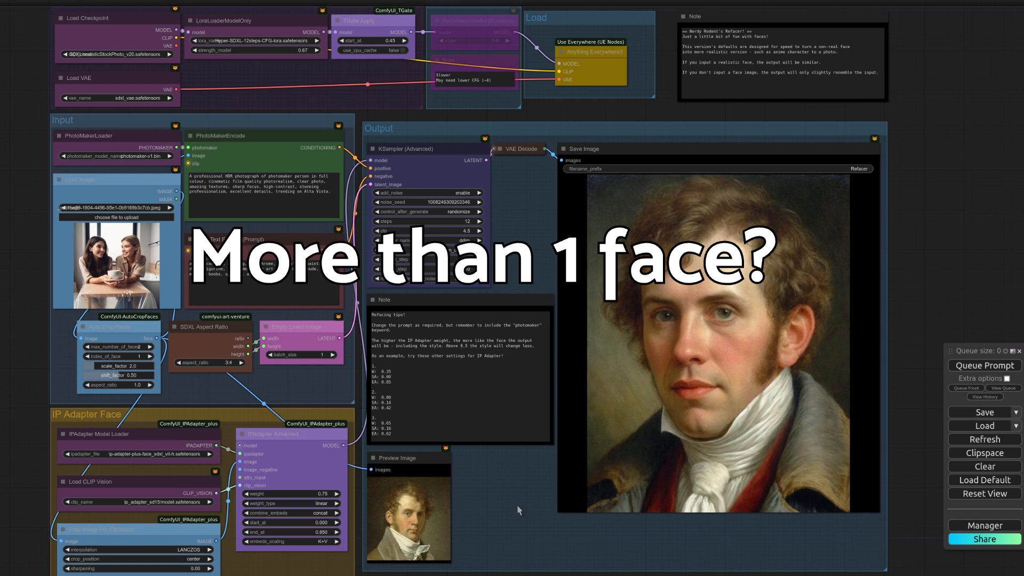
Queue two runs on the two-women photo to reface the second woman
left_click(984, 365)
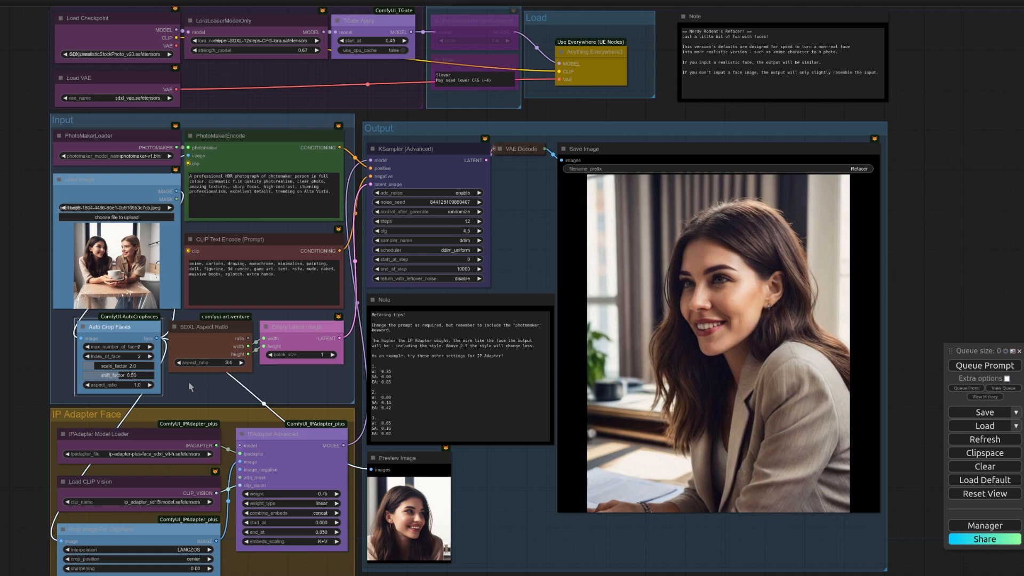
left_click(984, 365)
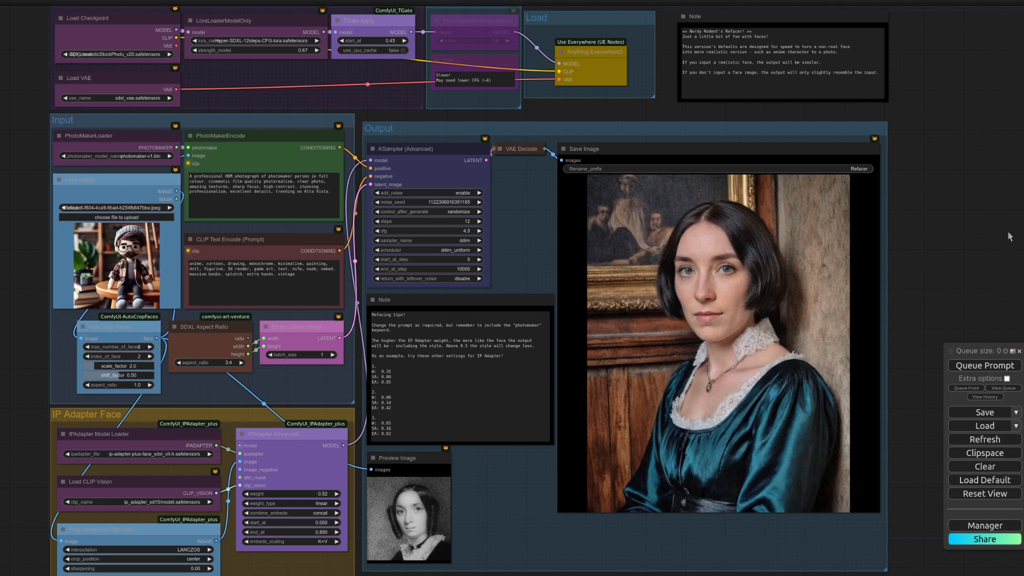
Generate four realistic portraits of a bearded man in a library from the doll figure
left_click(984, 365)
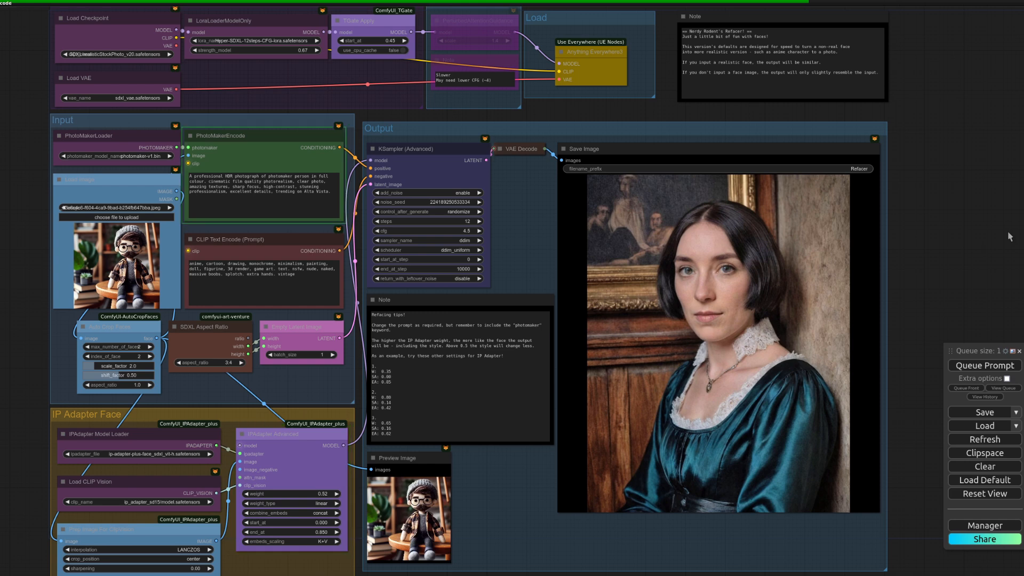
left_click(983, 365)
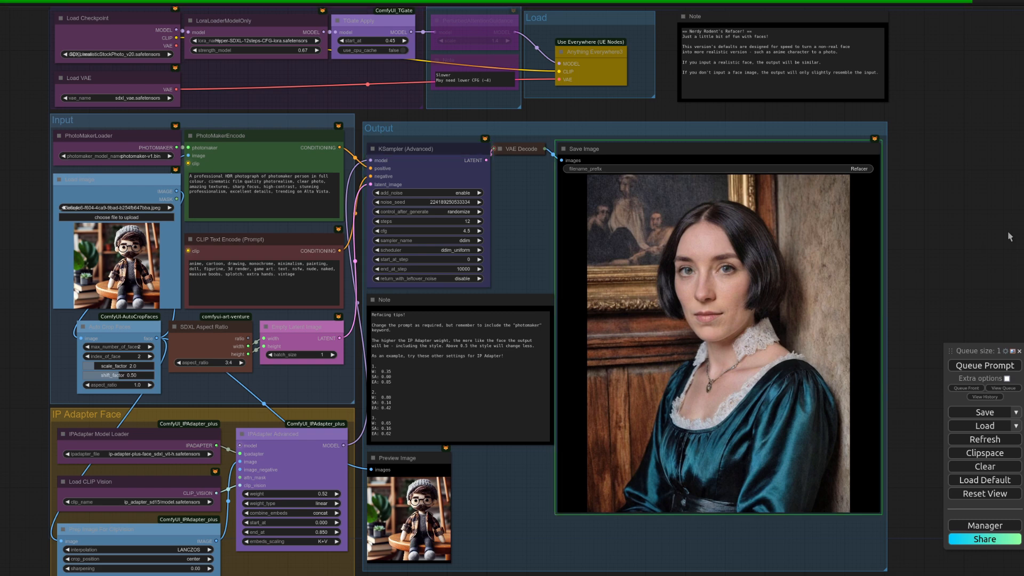
left_click(984, 365)
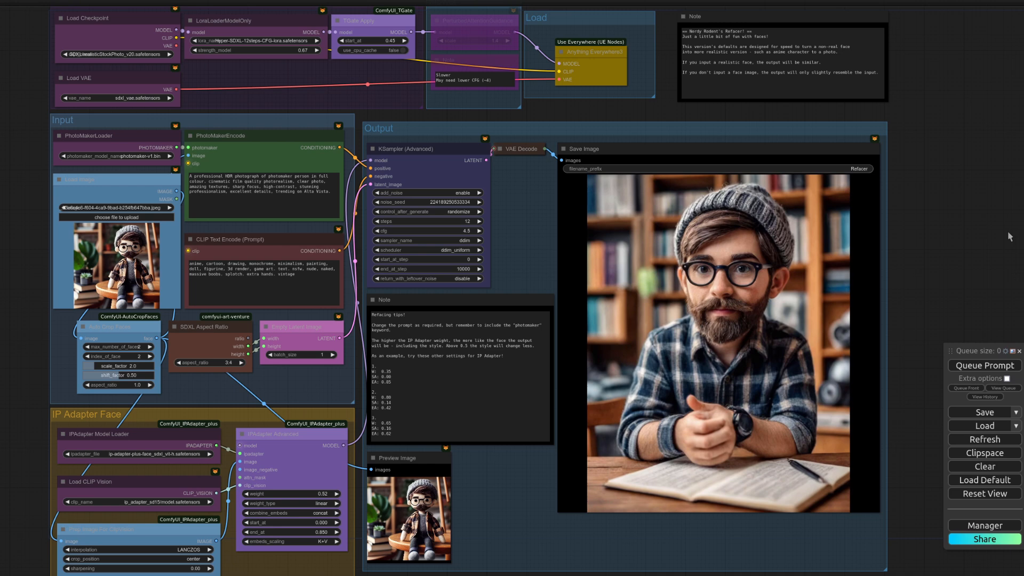
left_click(984, 365)
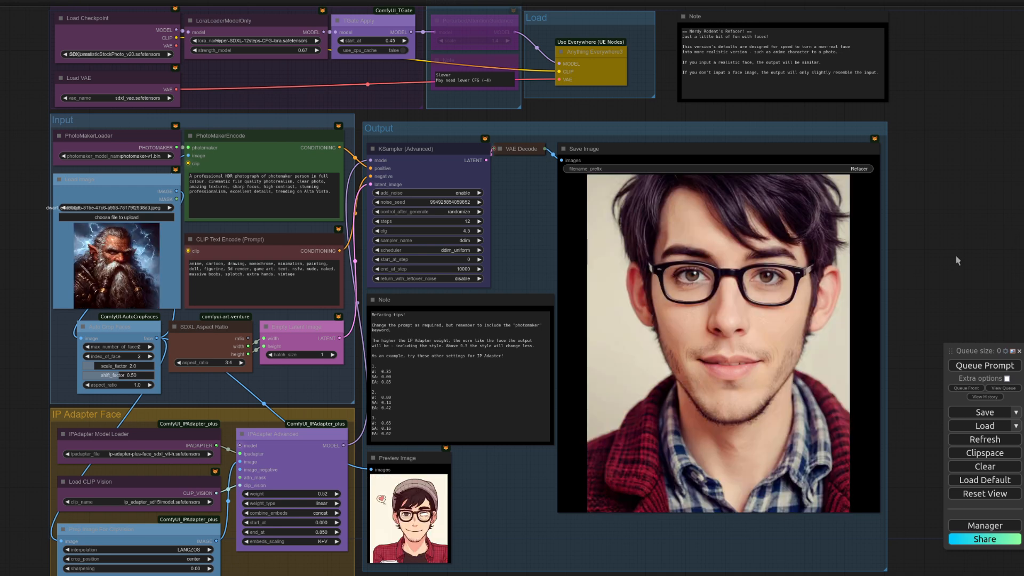
Generate two realistic grey-bearded warrior portraits from the dwarf, then load the emoji image
left_click(983, 365)
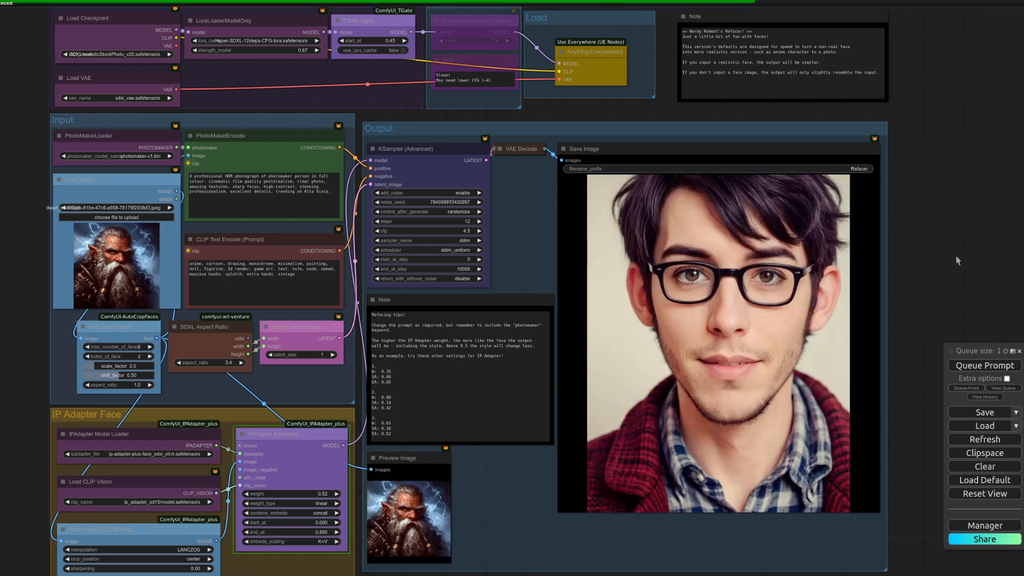
left_click(986, 365)
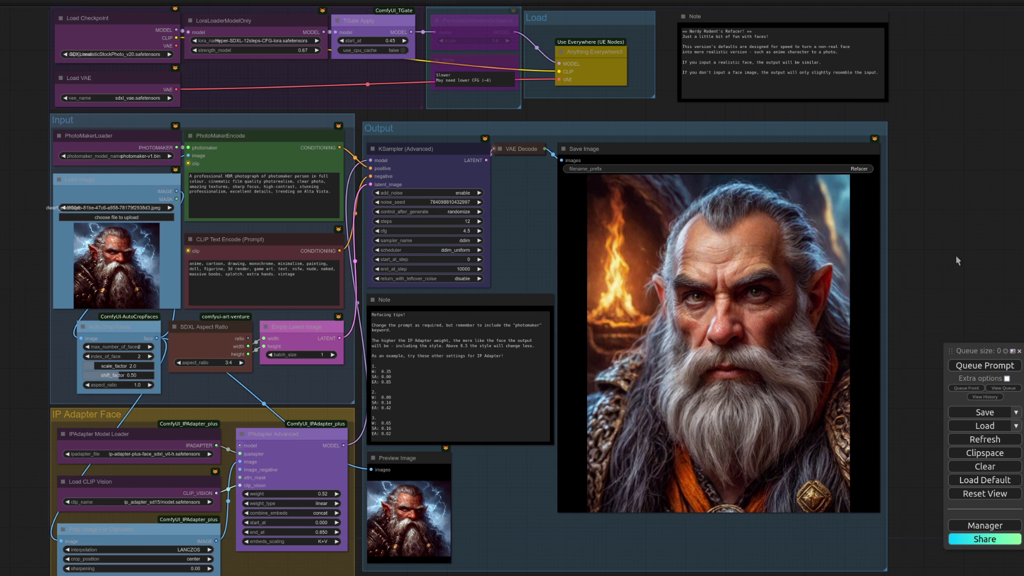
mouse_move(303, 504)
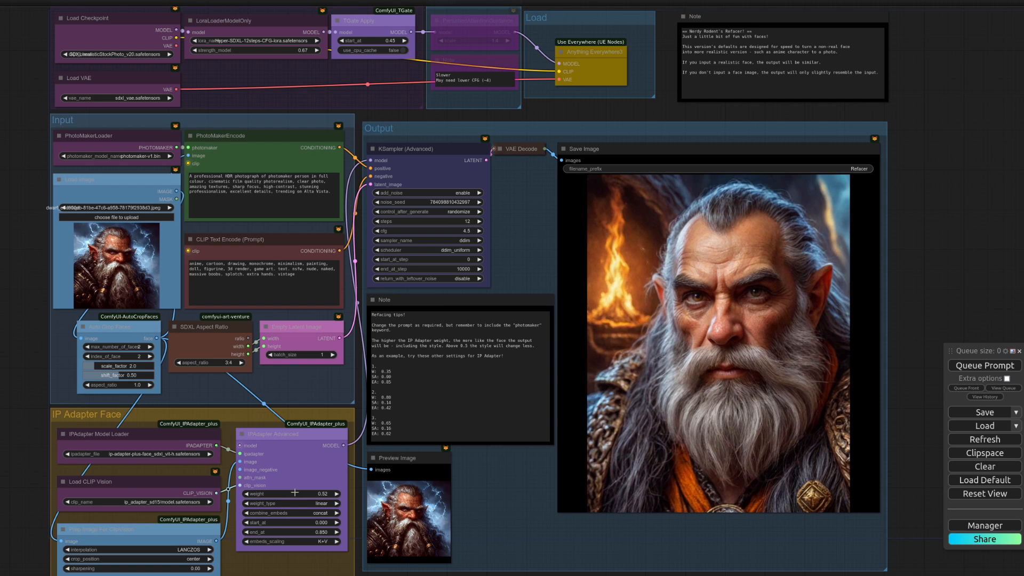
left_click(116, 218)
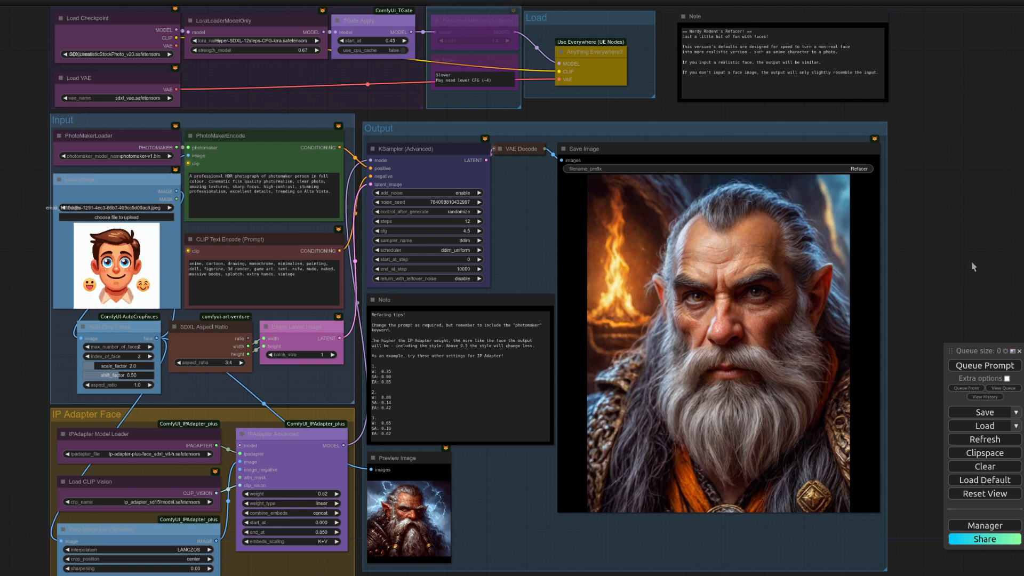
Generate three photographic portraits of a smiling young man from the cartoon emoji face
left_click(984, 365)
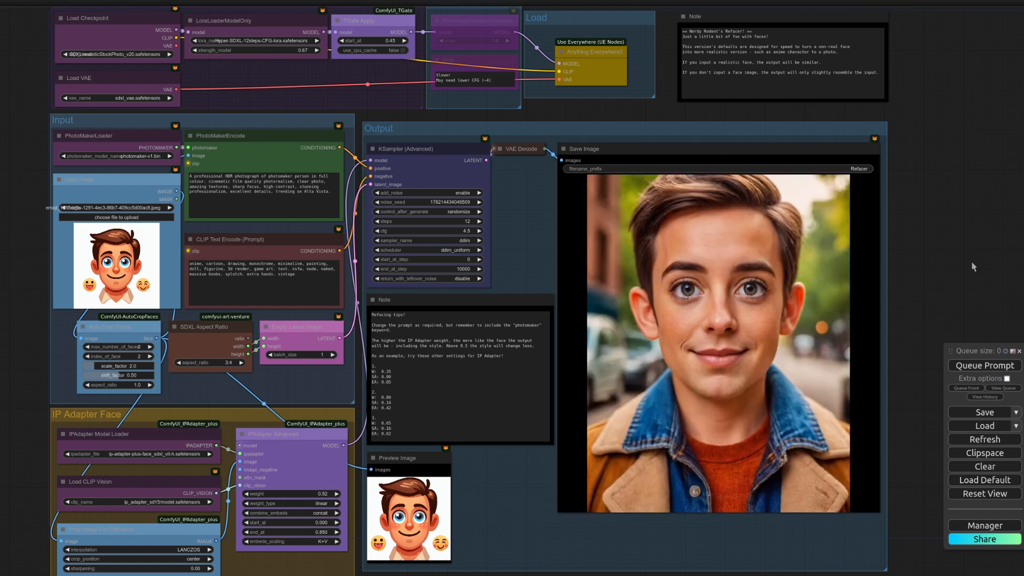
left_click(983, 365)
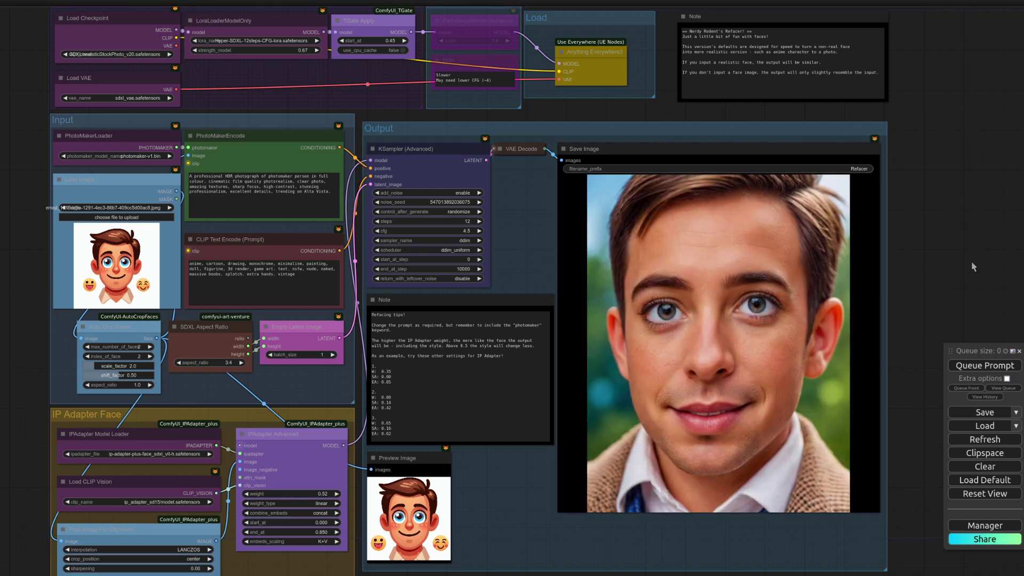
left_click(985, 365)
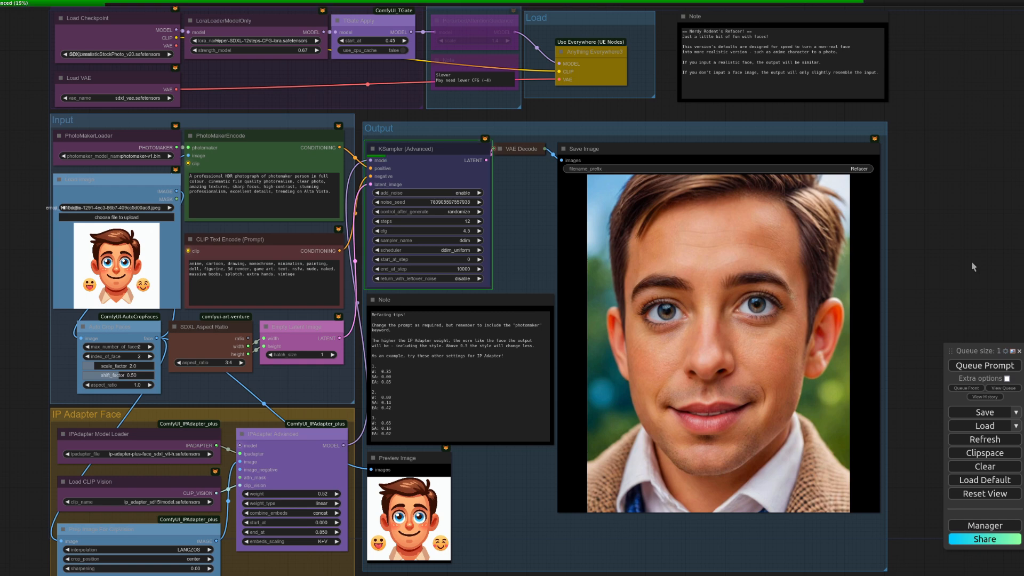